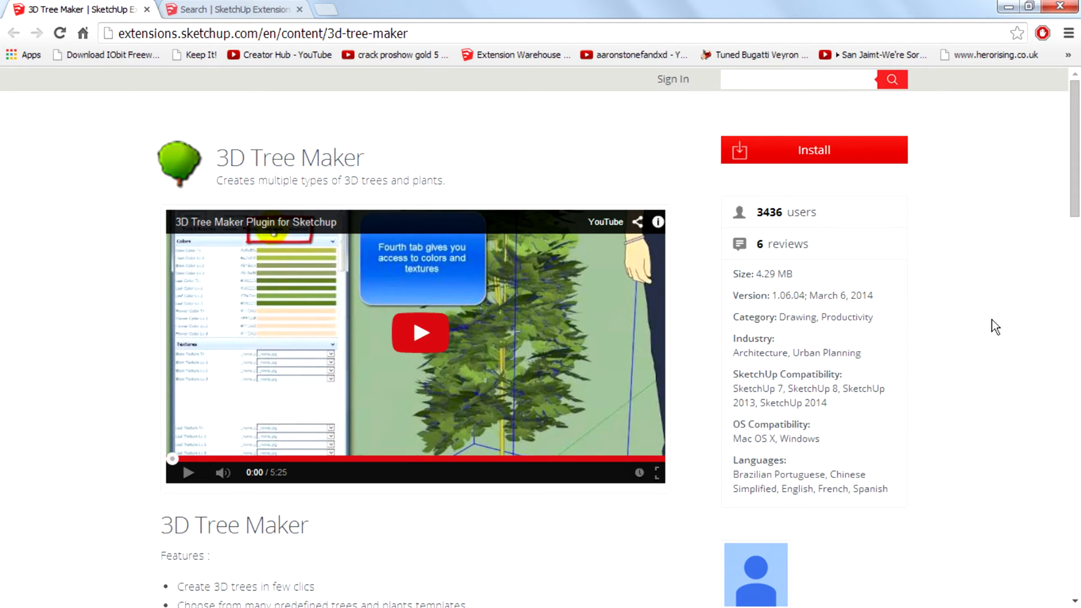
mouse_move(715, 430)
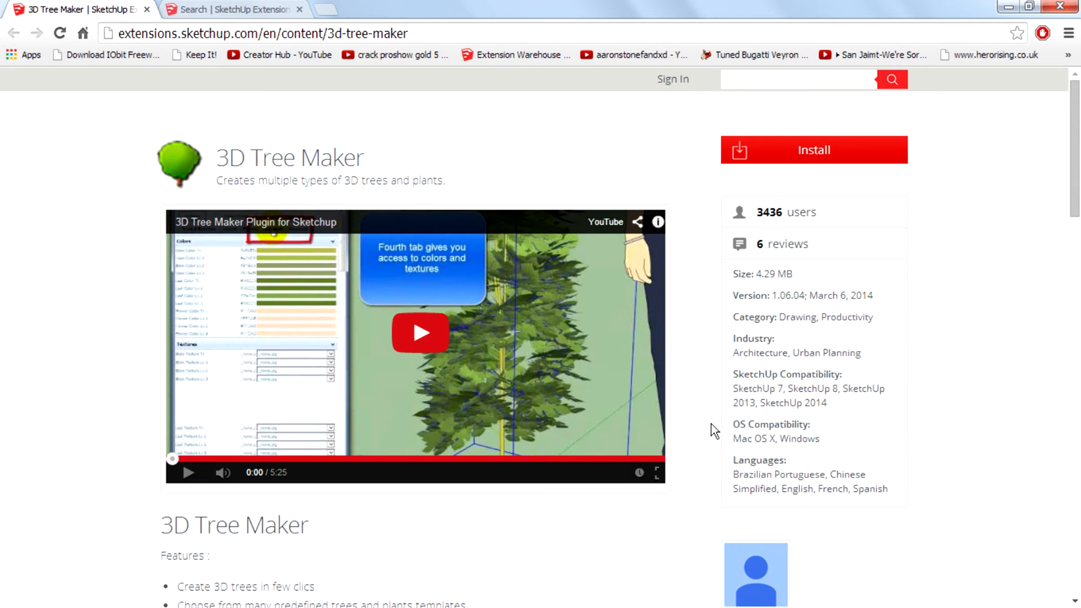
mouse_move(672, 426)
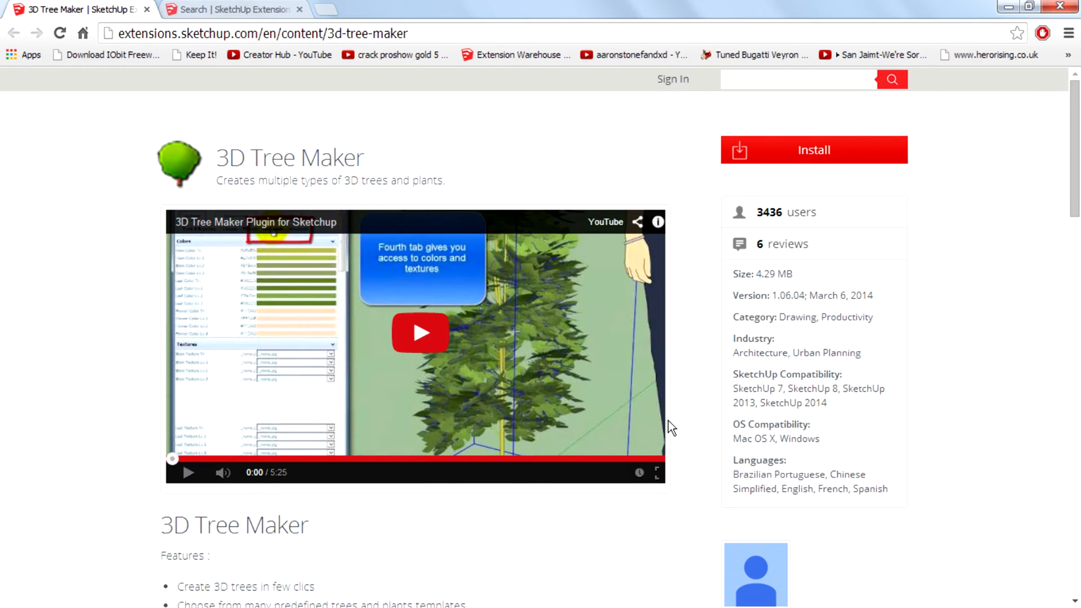
mouse_move(717, 376)
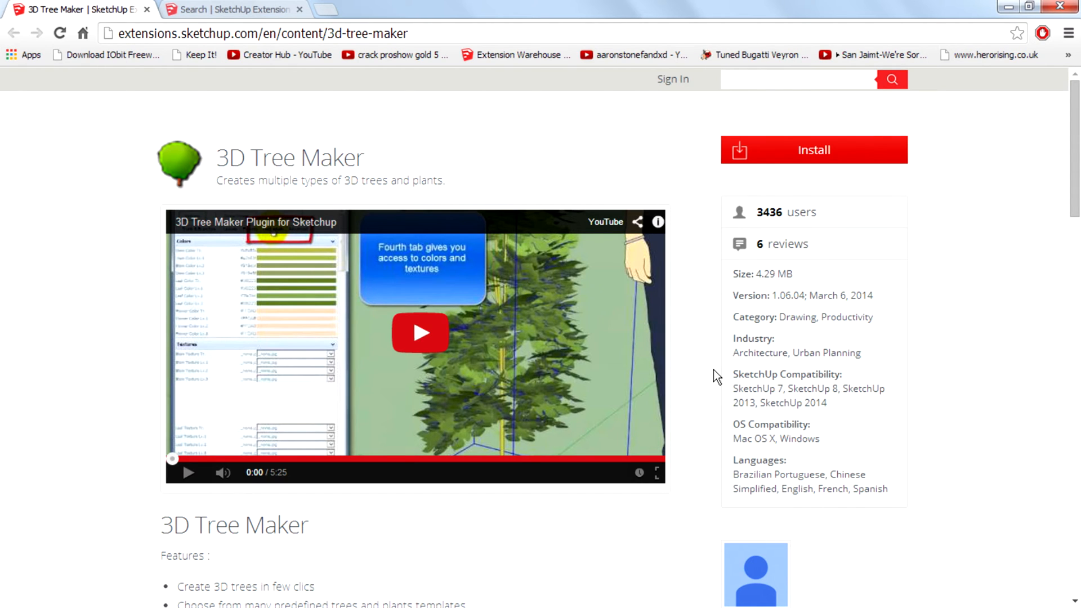
mouse_move(495, 279)
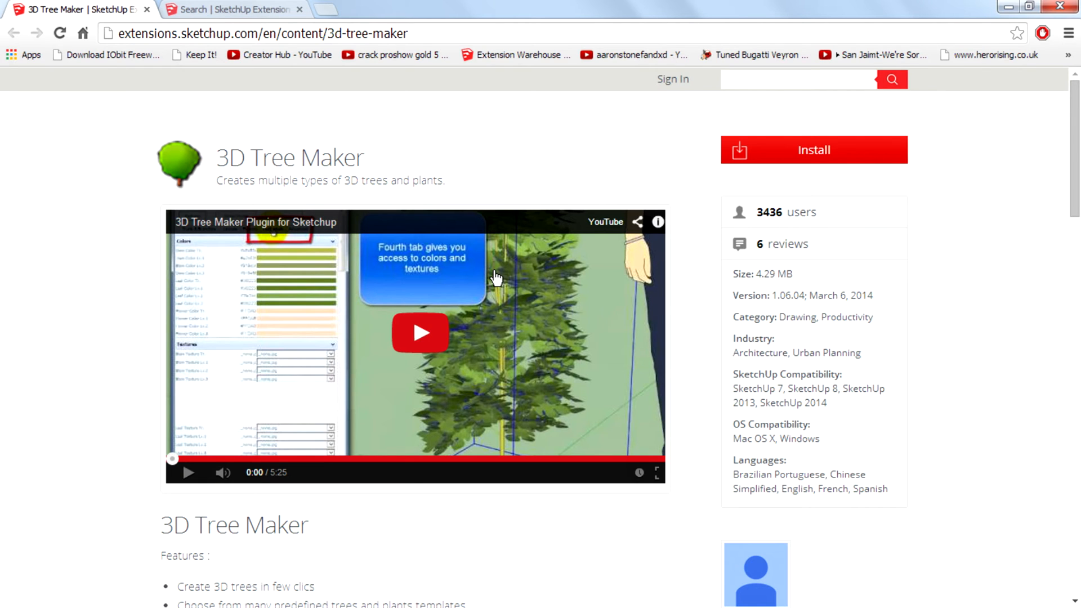
mouse_move(465, 325)
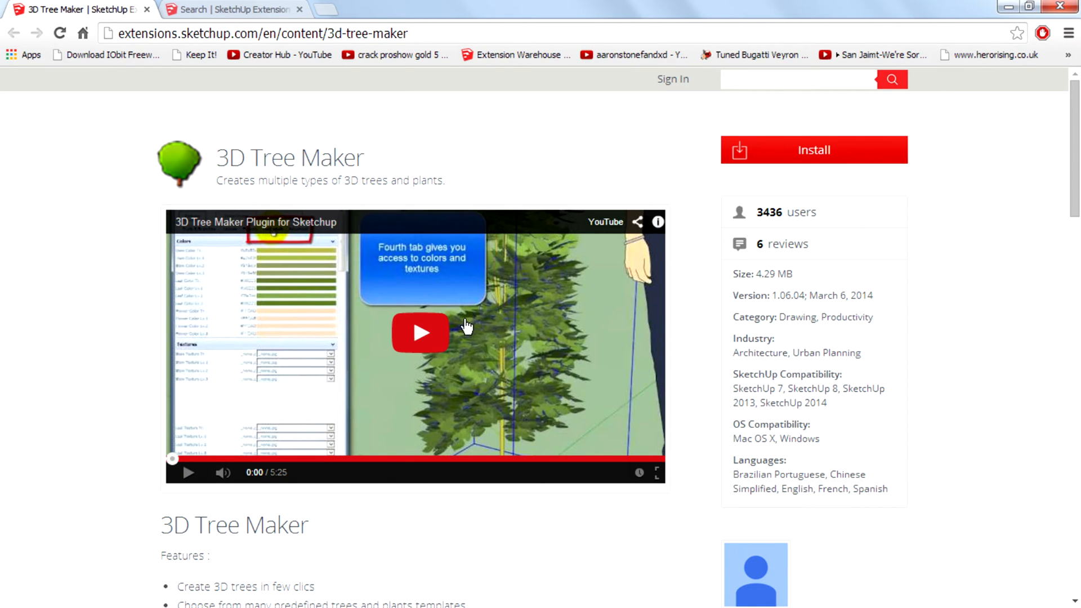
mouse_move(178, 170)
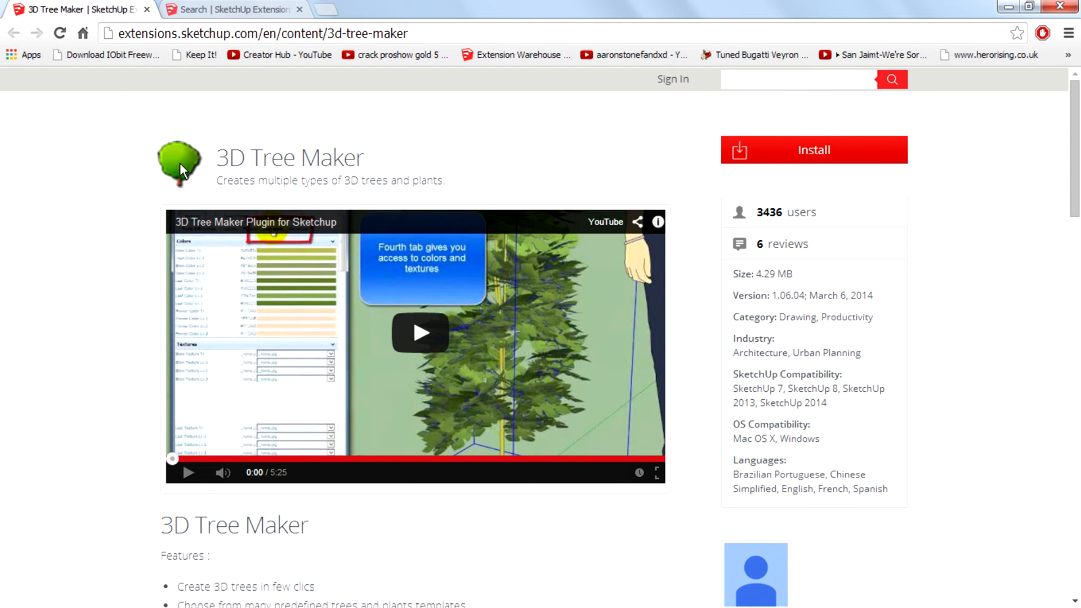
mouse_move(211, 195)
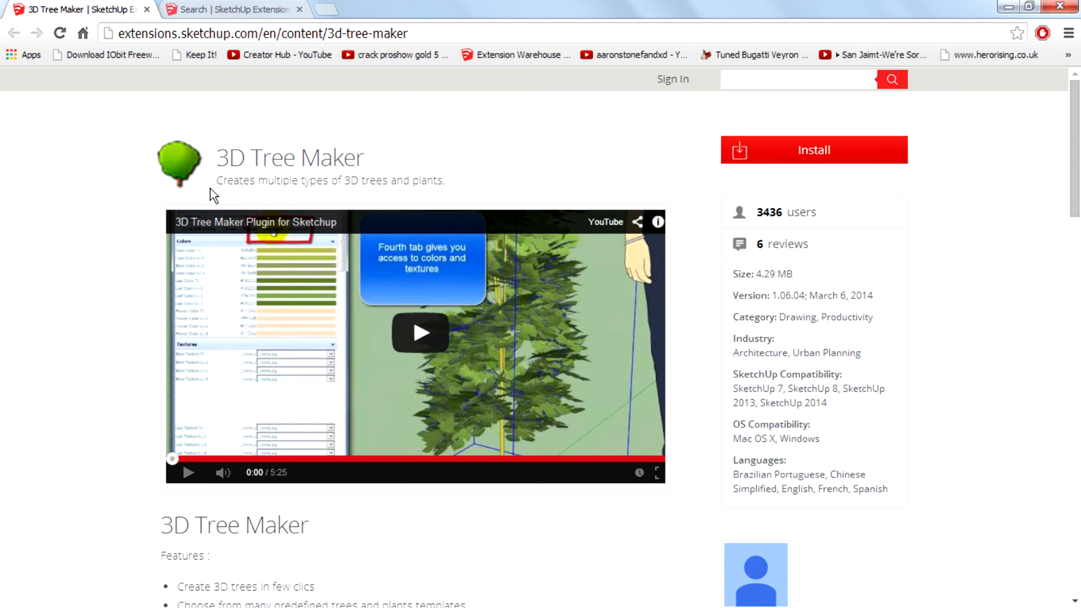
mouse_move(509, 380)
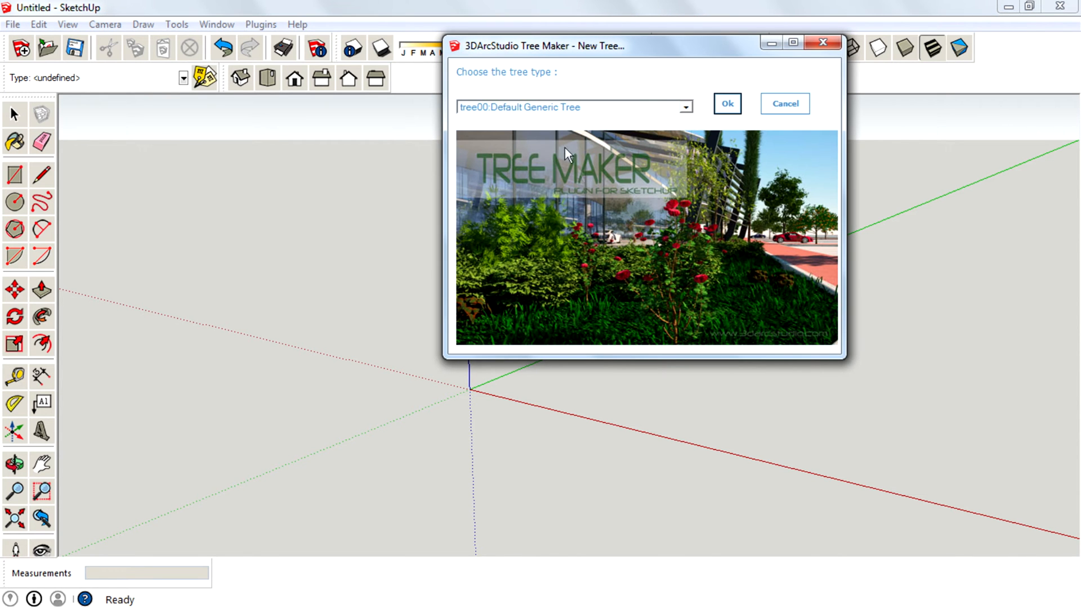
Preview Vine, Fig and other tree types, settling on rand01: Randomly Created Tree
left_click(683, 107)
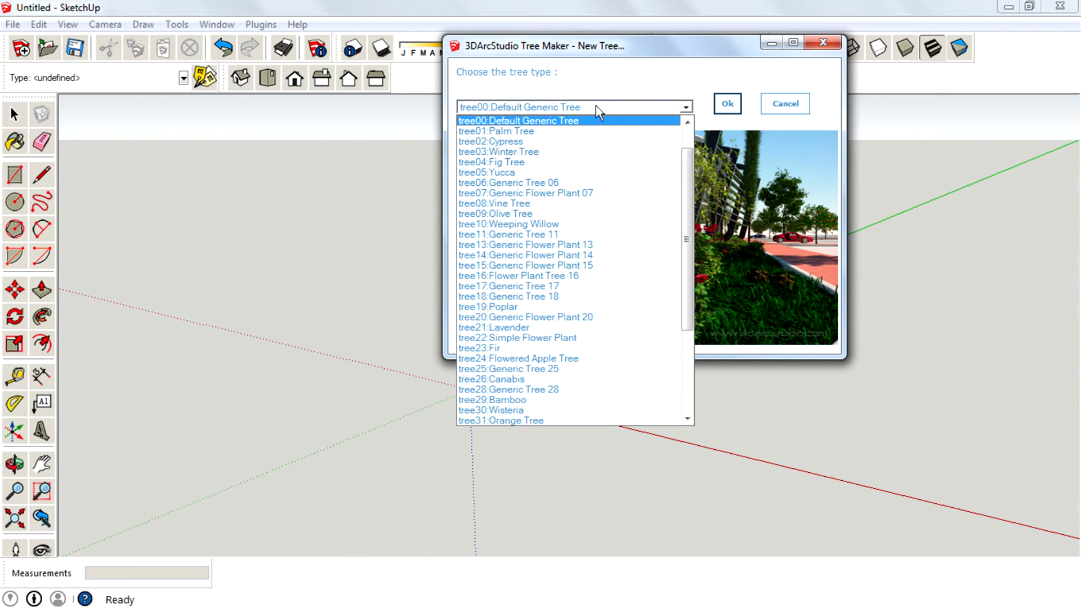
left_click(509, 285)
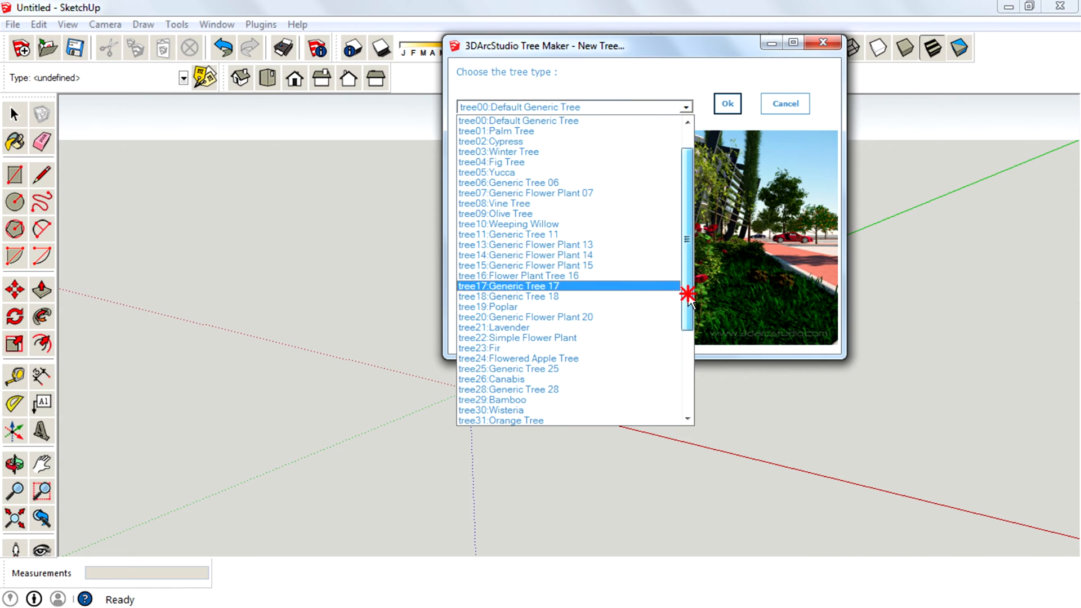
scroll("down", 3)
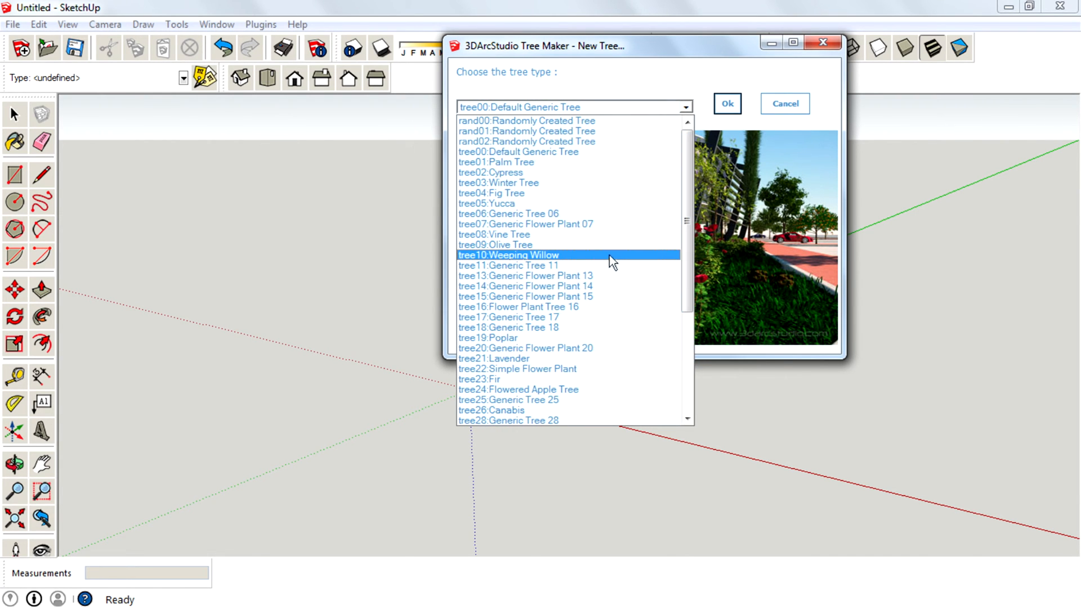
mouse_move(597, 256)
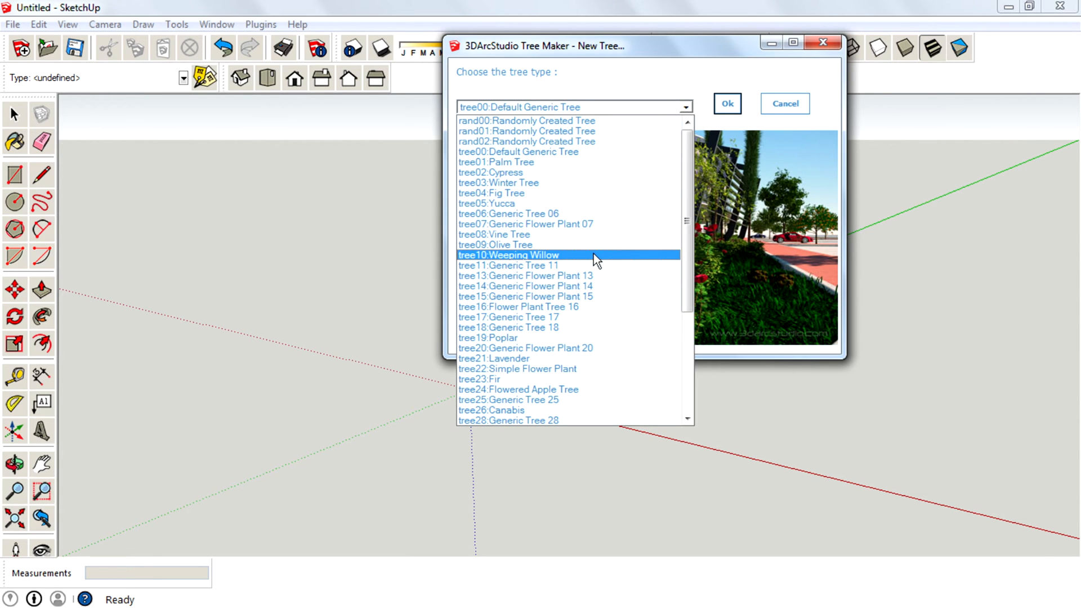
mouse_move(599, 259)
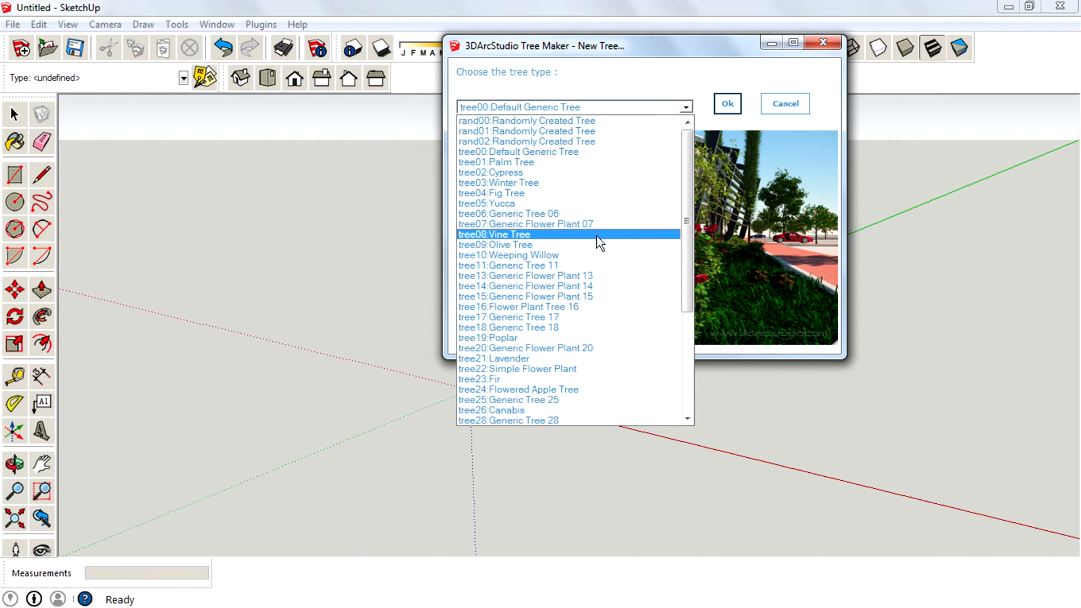
left_click(493, 234)
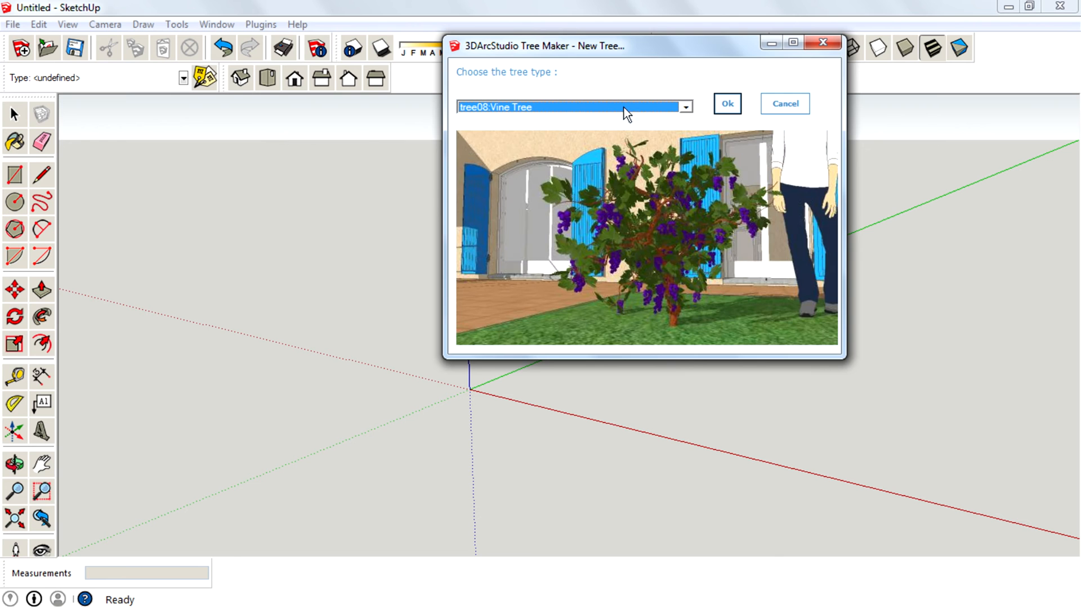
left_click(684, 107)
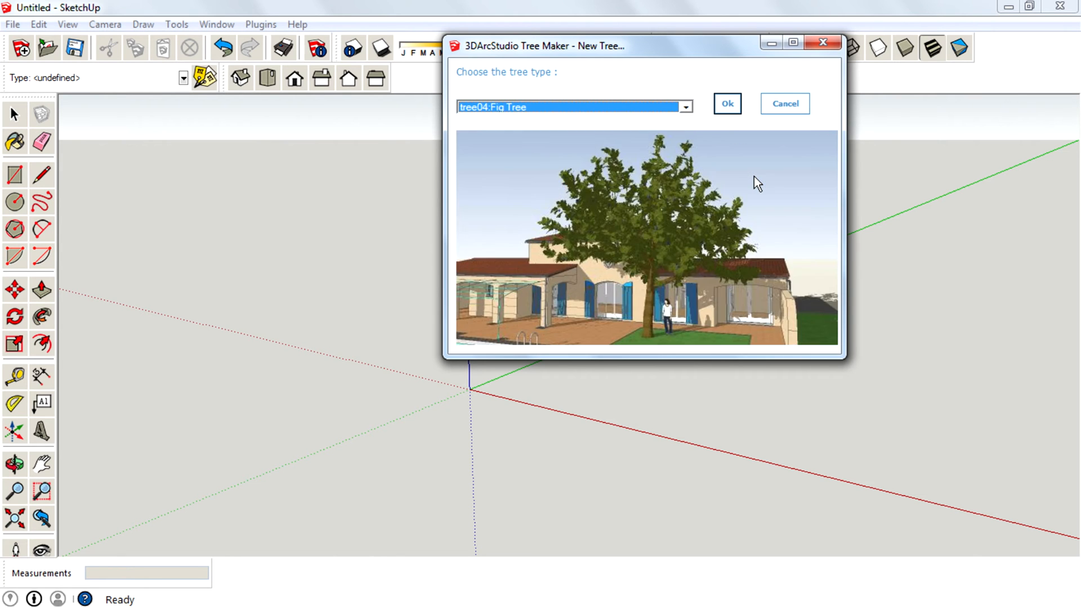
left_click(686, 107)
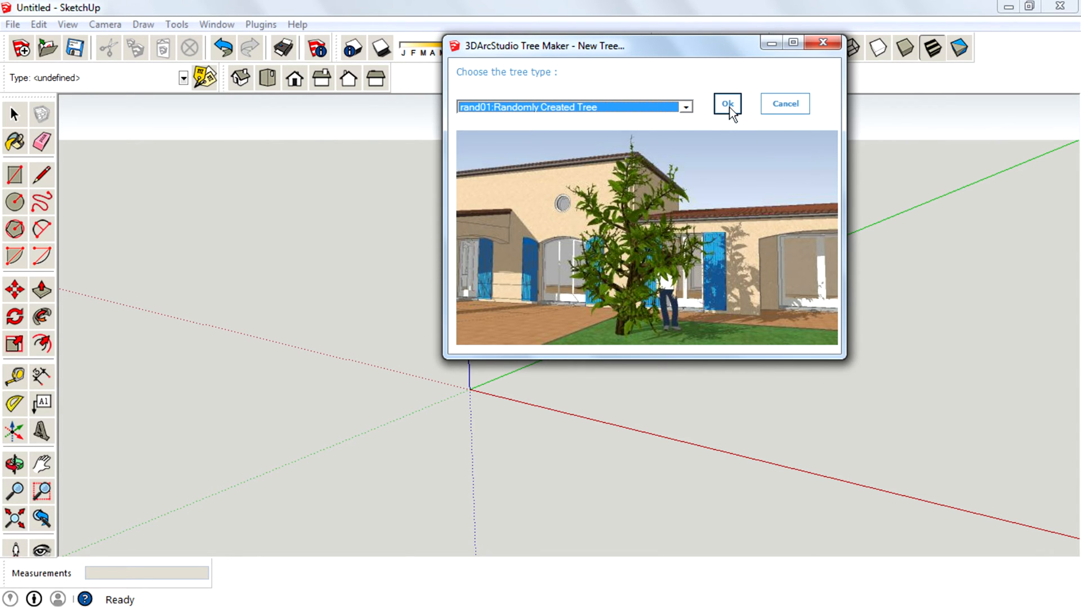
Confirm the random tree type and place the generated tree at the axes origin
left_click(726, 103)
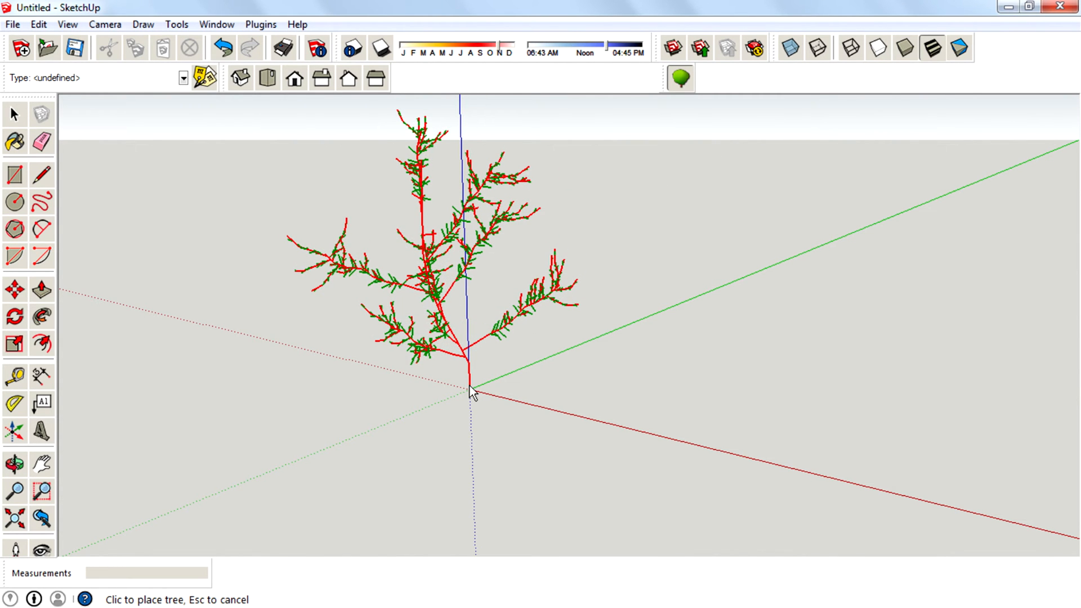
left_click(471, 392)
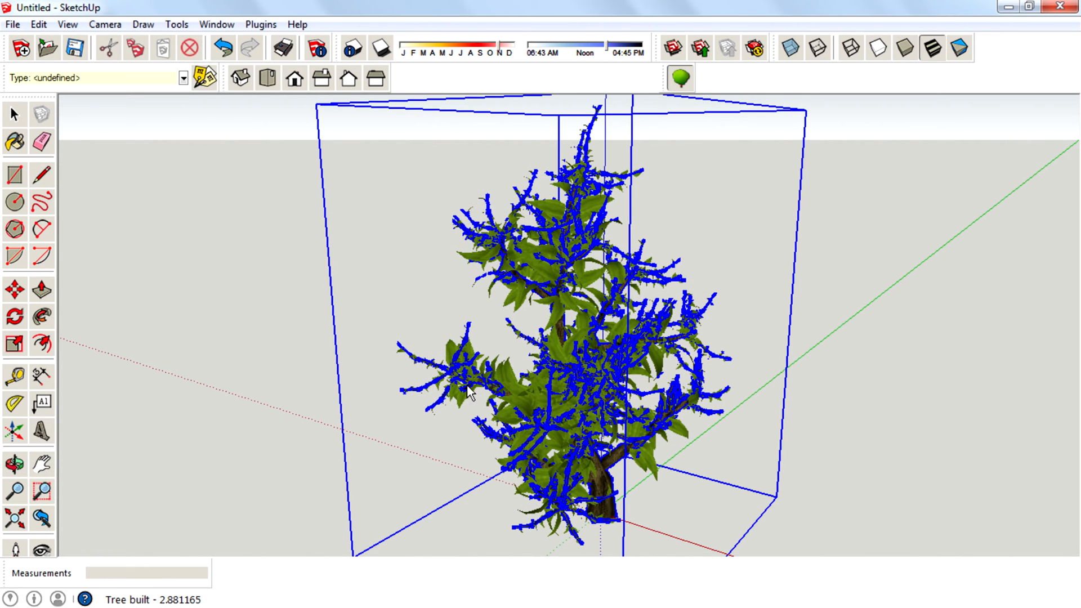
mouse_move(666, 379)
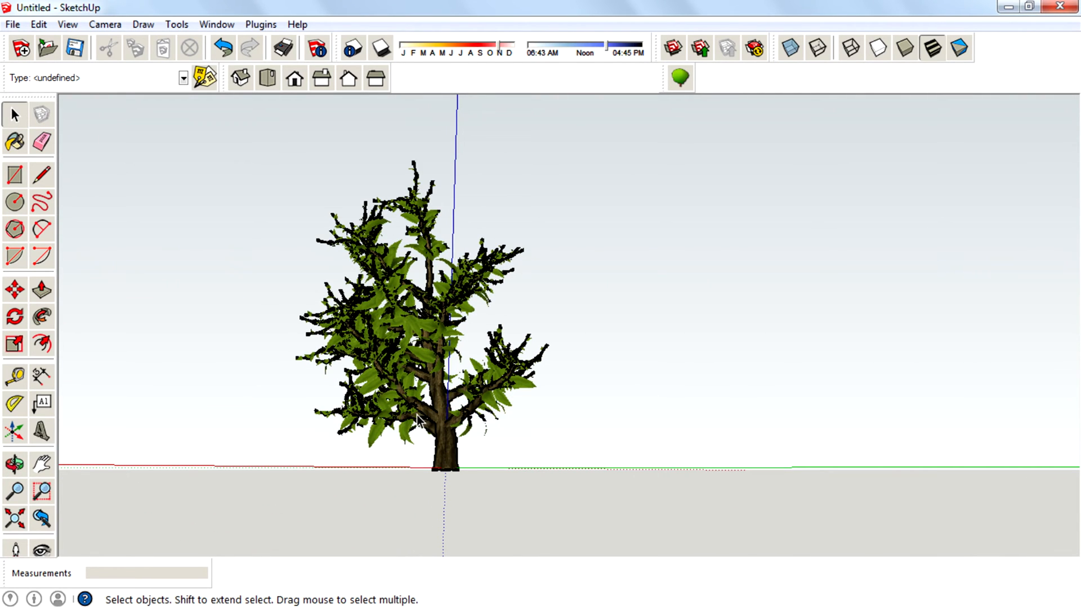
mouse_move(495, 405)
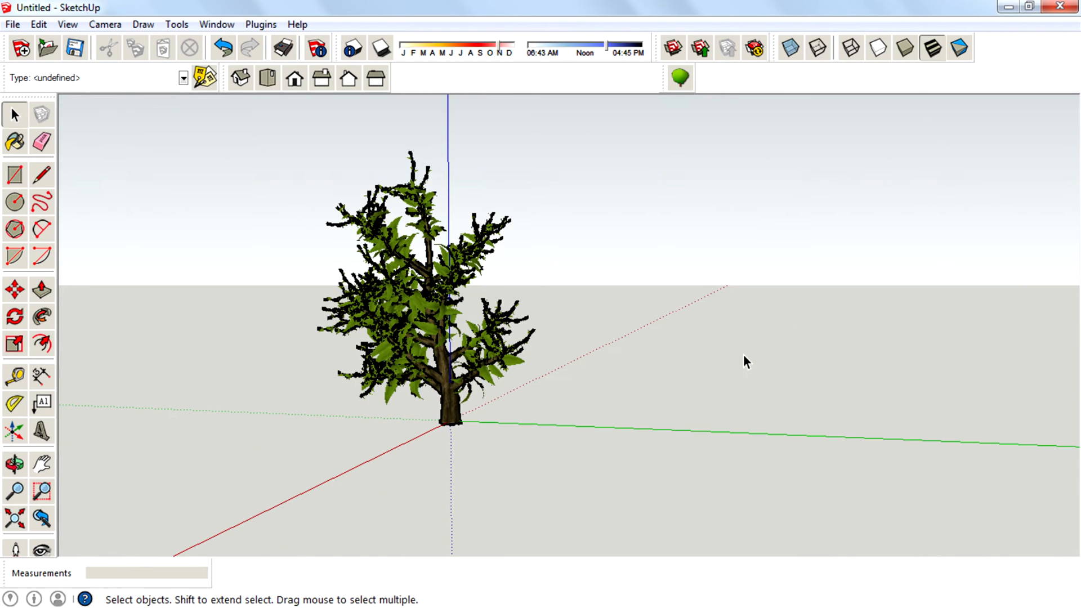
mouse_move(481, 389)
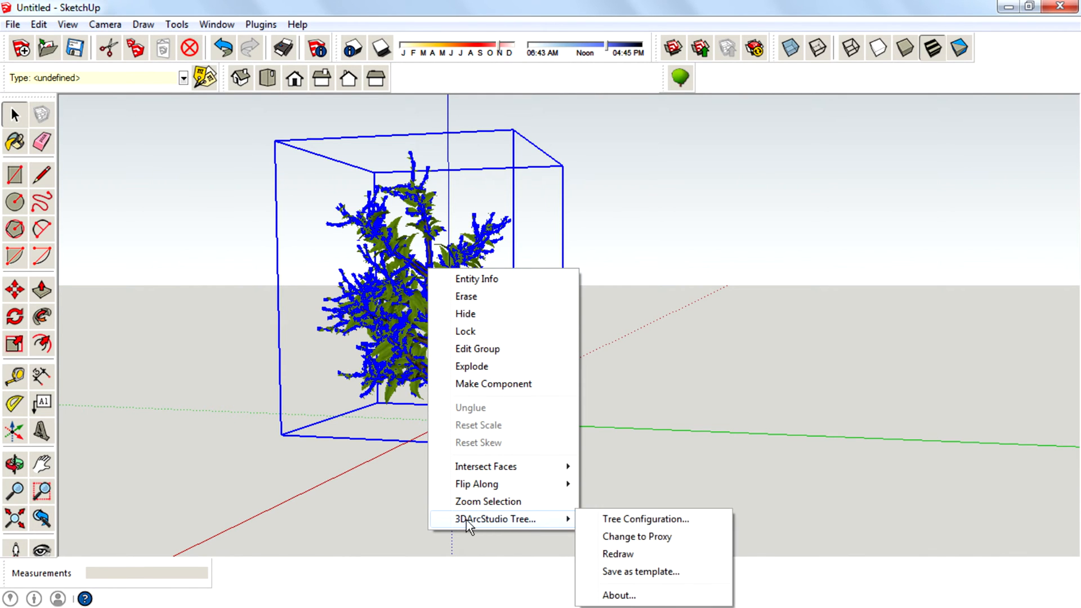
mouse_move(587, 526)
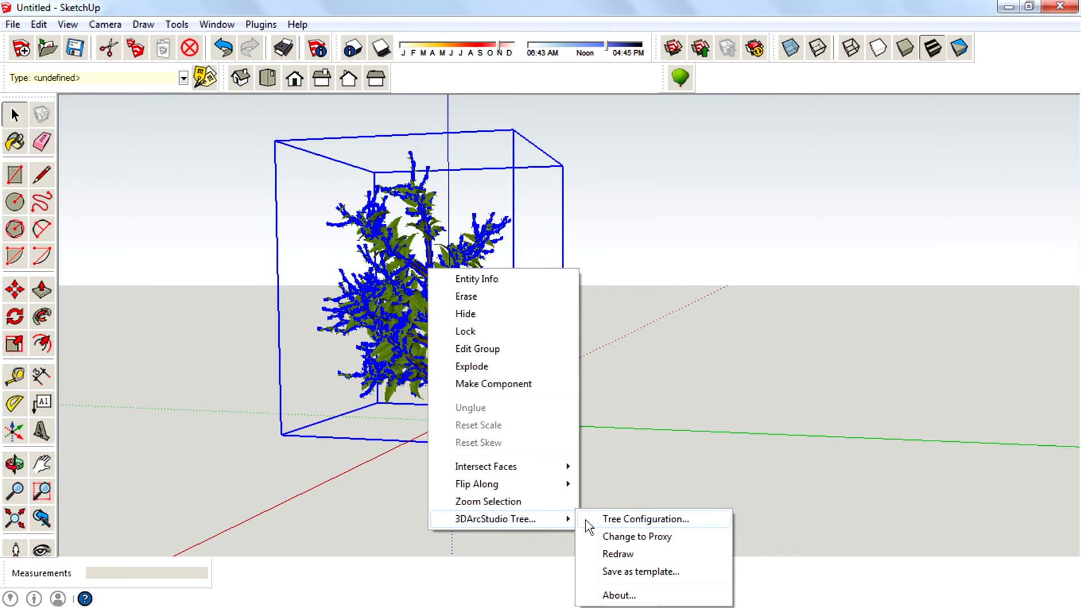
mouse_move(637, 535)
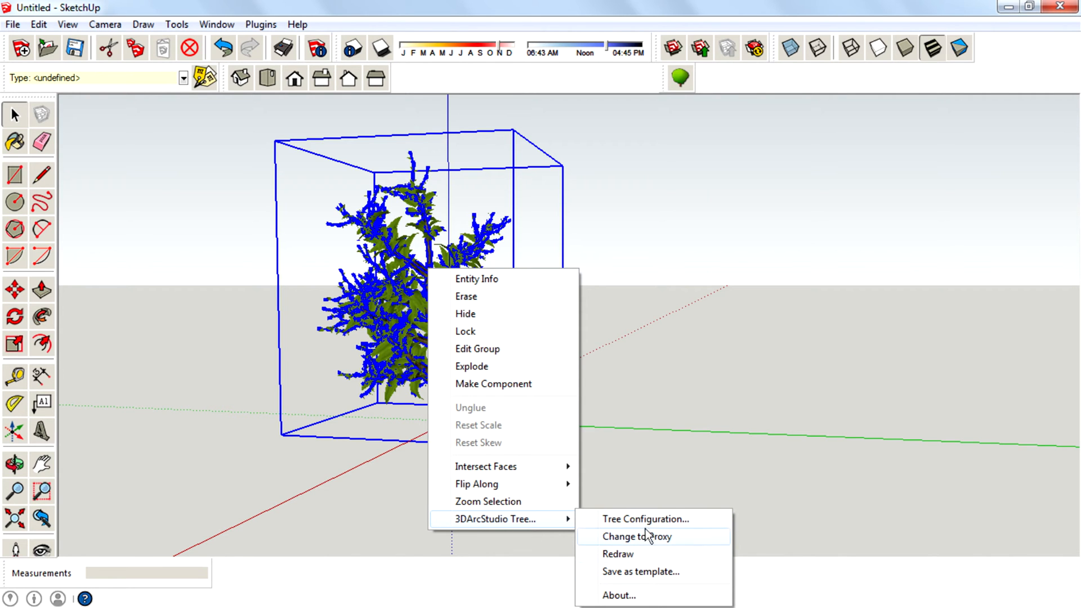
mouse_move(652, 518)
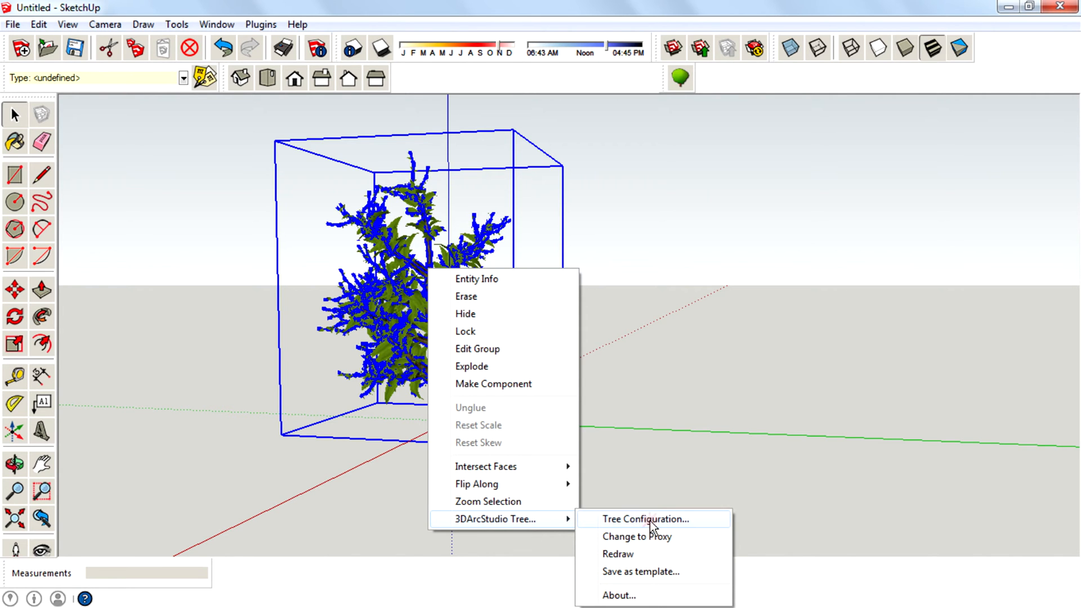
In Tree Configuration, review the branch shape and raise the trunk and branch heights
left_click(641, 518)
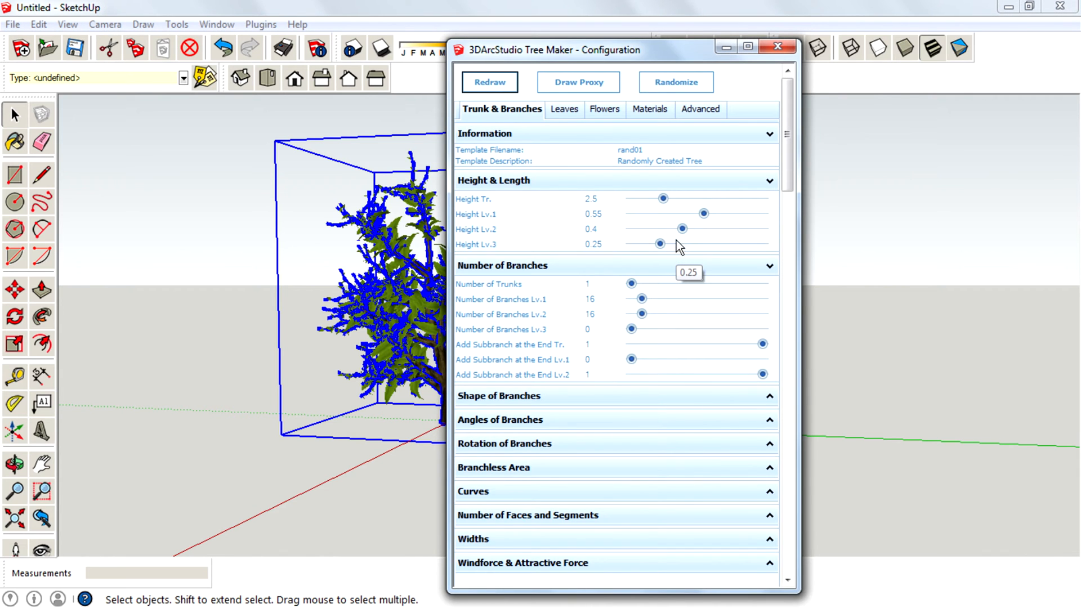
mouse_move(614, 196)
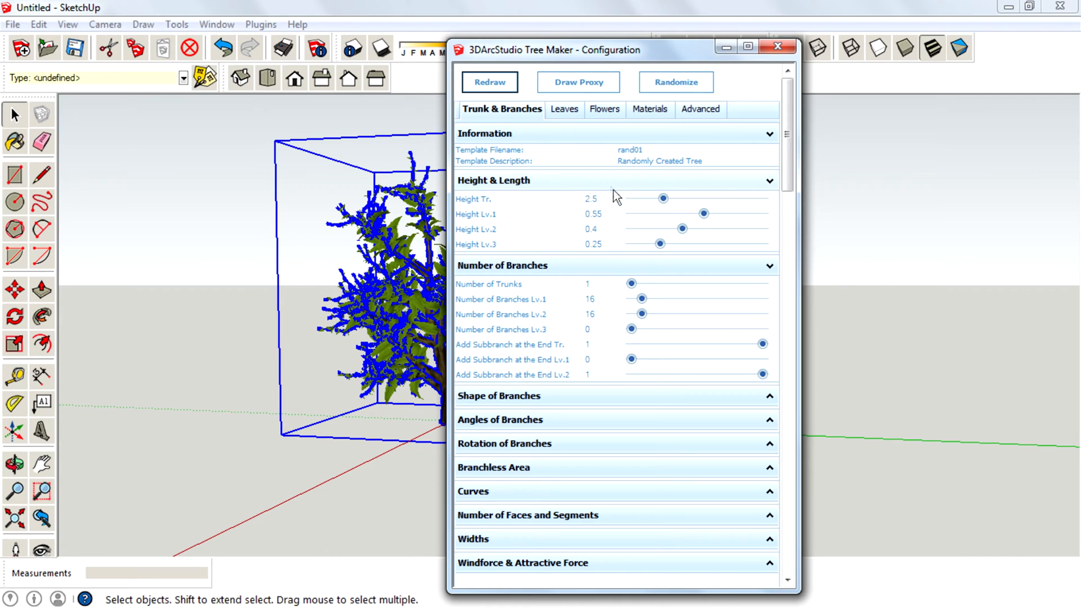
mouse_move(514, 237)
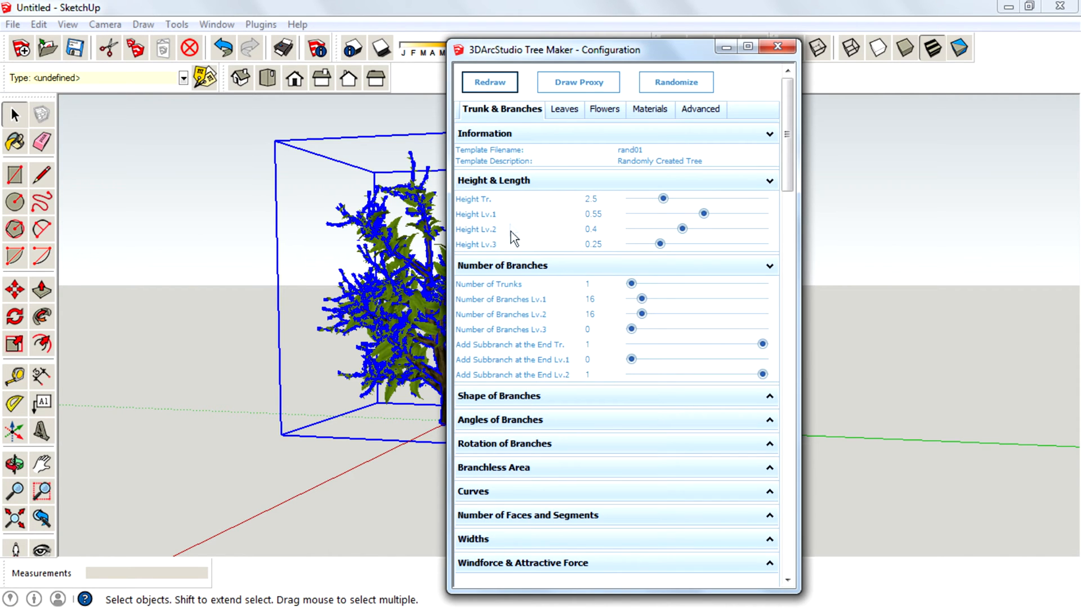
left_click(498, 395)
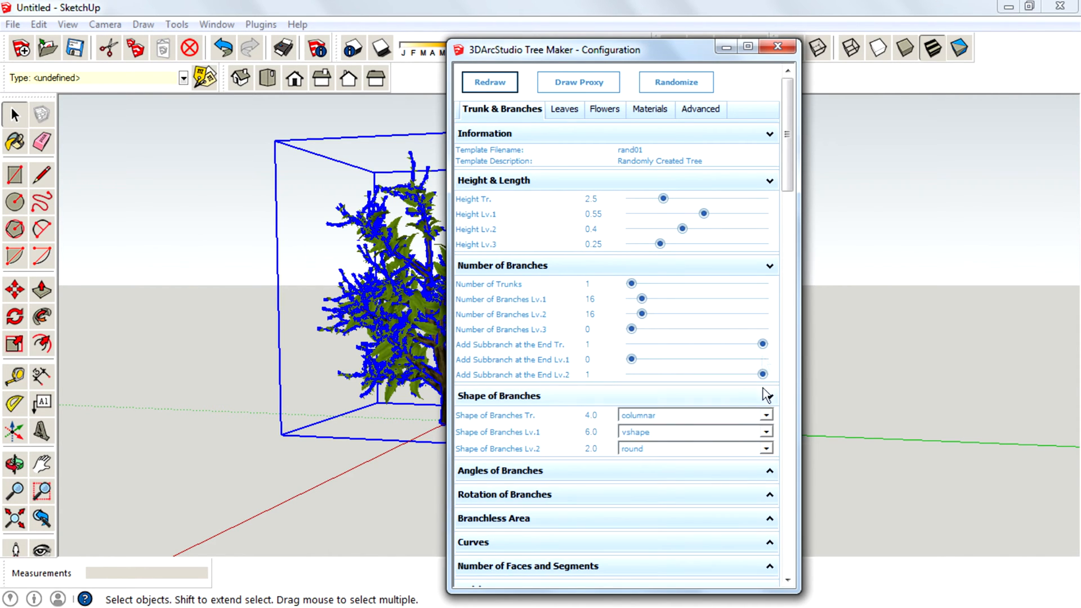
left_click(769, 266)
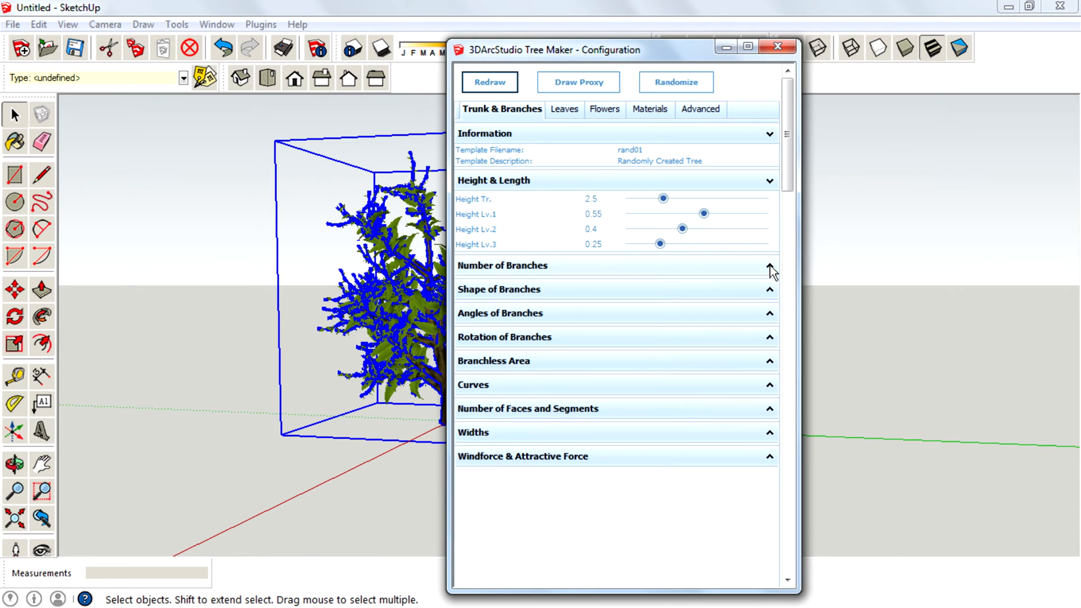
left_click(770, 180)
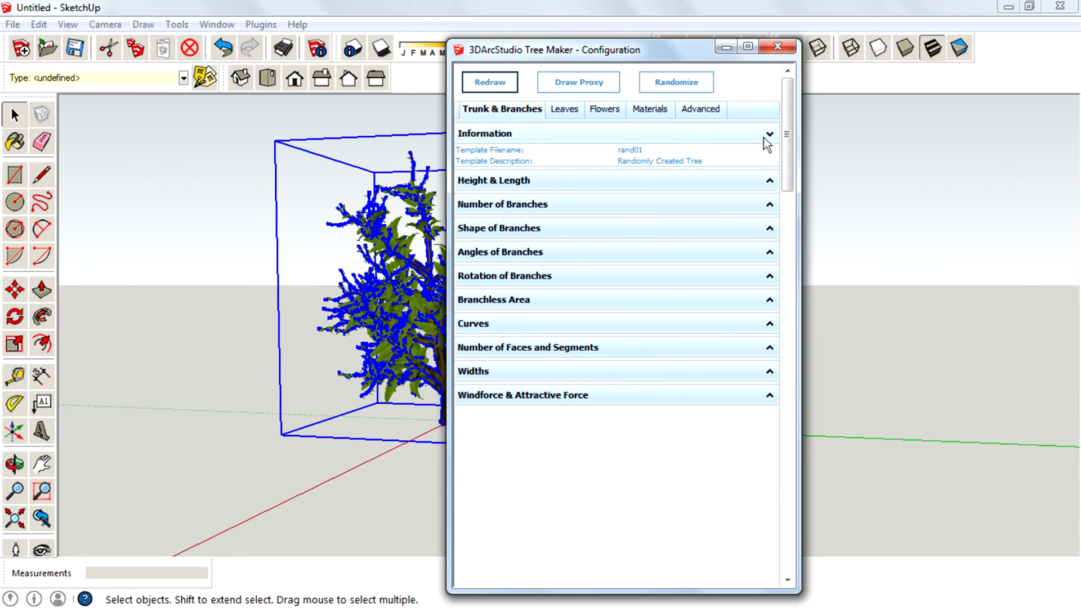
left_click(769, 134)
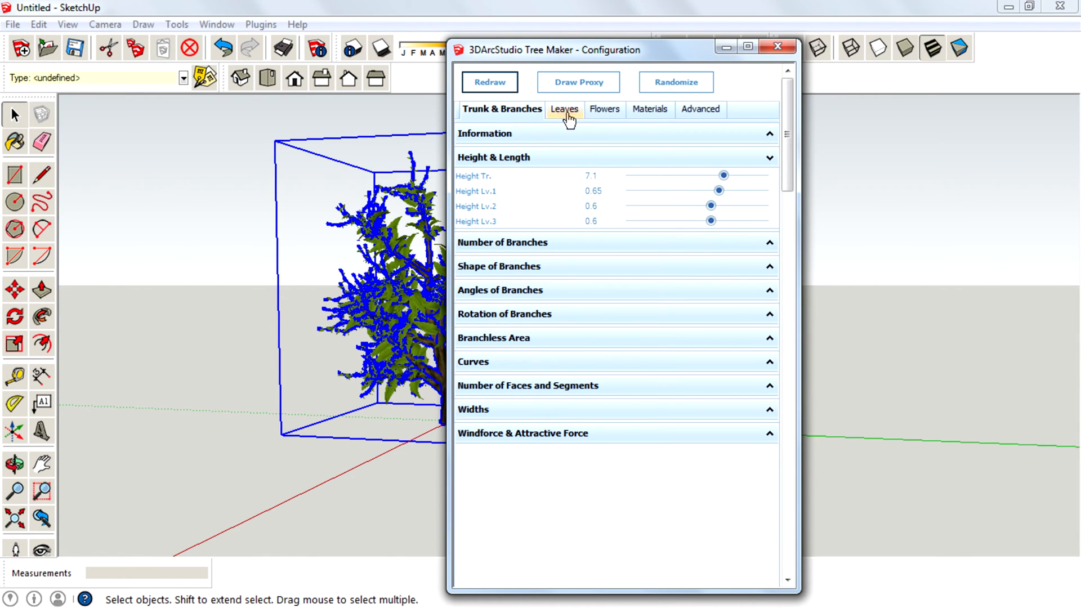
Set Number of Flowers Tr. to 45 and review the leaf settings
left_click(603, 109)
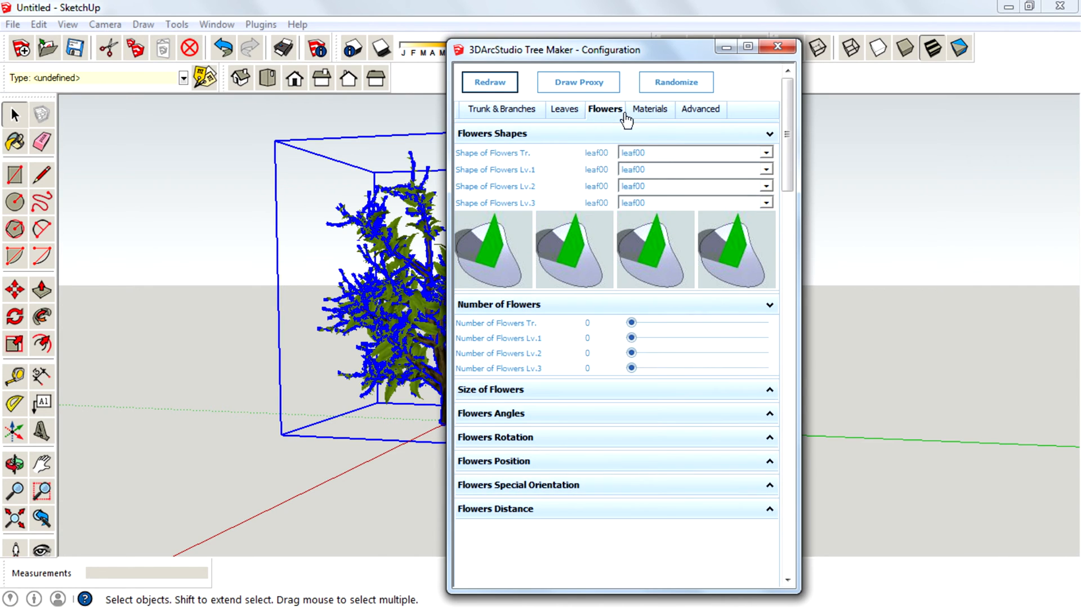
mouse_move(564, 114)
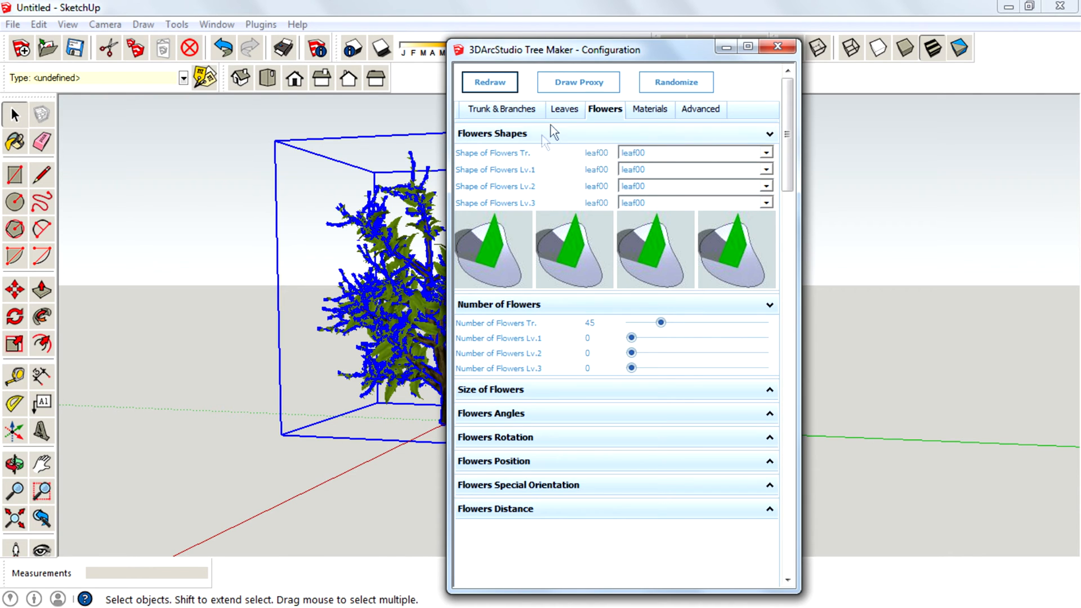
left_click(564, 109)
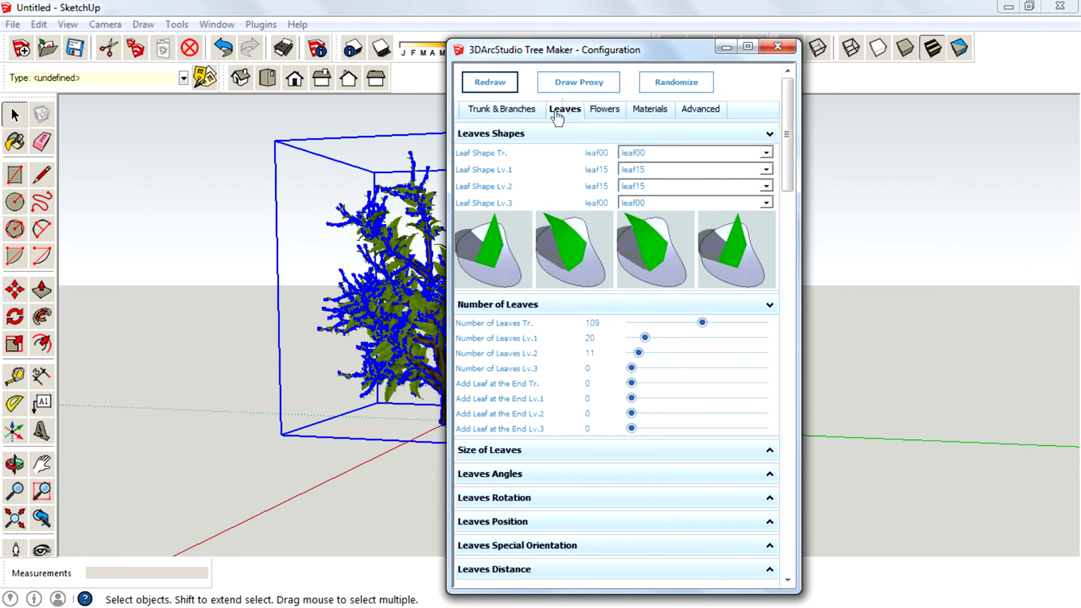
left_click(502, 109)
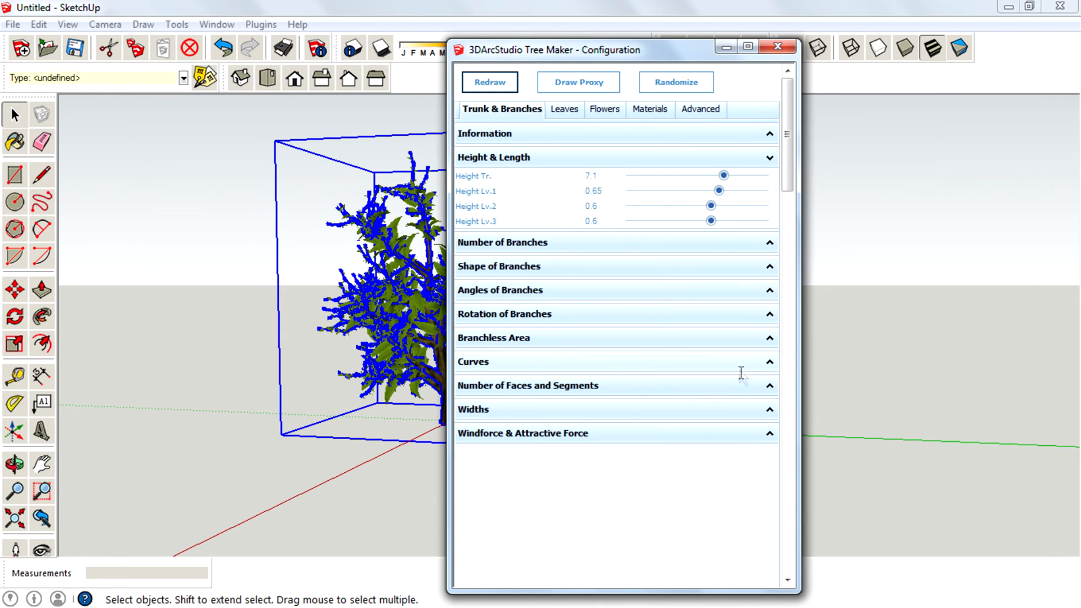
mouse_move(772, 364)
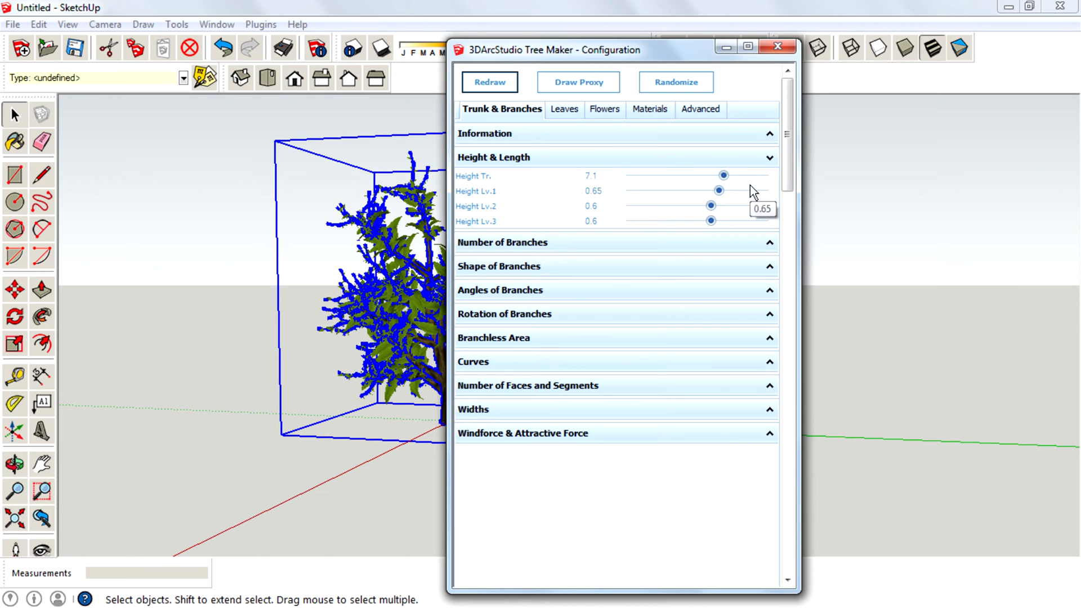
mouse_move(750, 193)
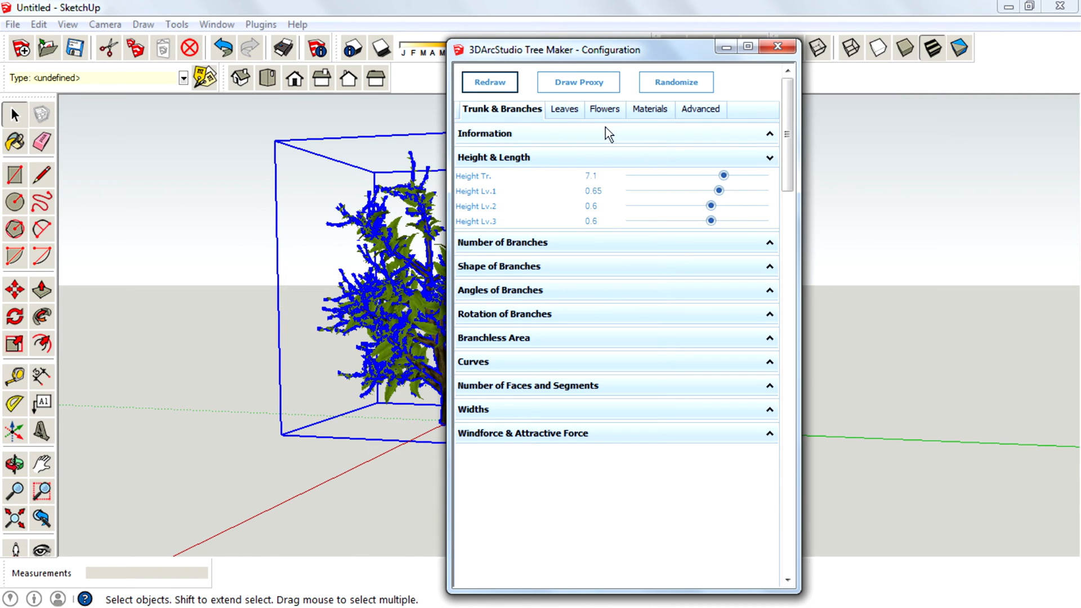
mouse_move(538, 123)
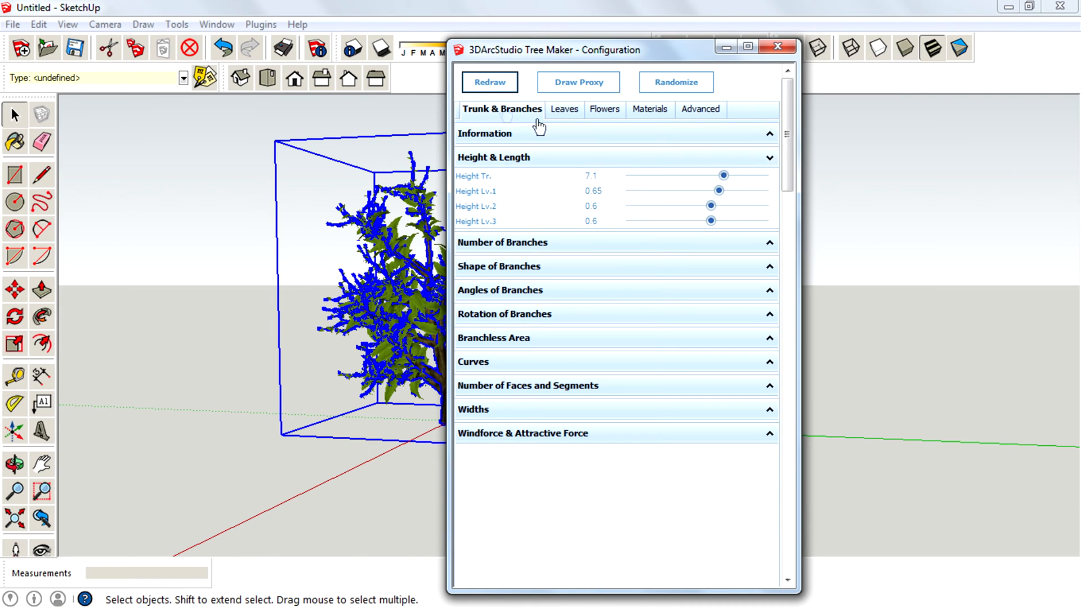
Redraw the tree with the taller settings and dismiss the configuration window
left_click(487, 83)
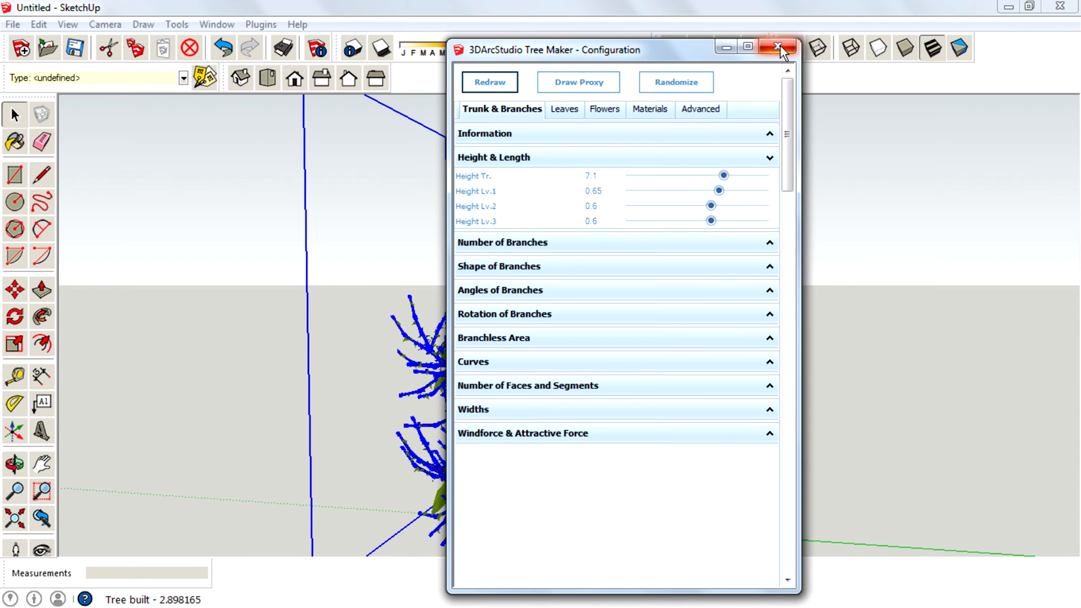
left_click(778, 47)
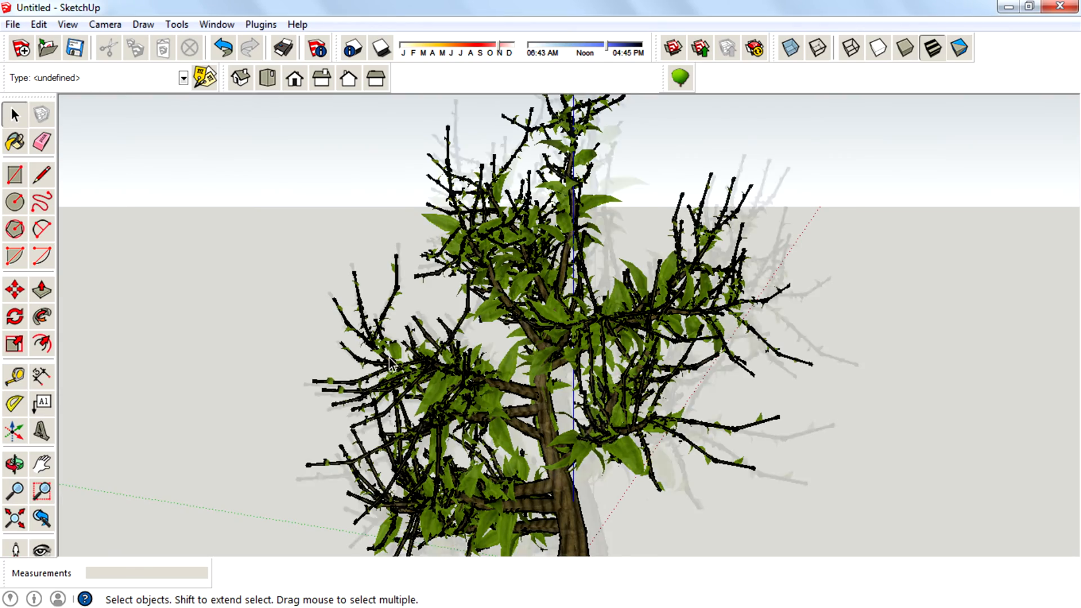
Fit the whole tree in view and switch the face style to Shaded With Textures
scroll("down", 3)
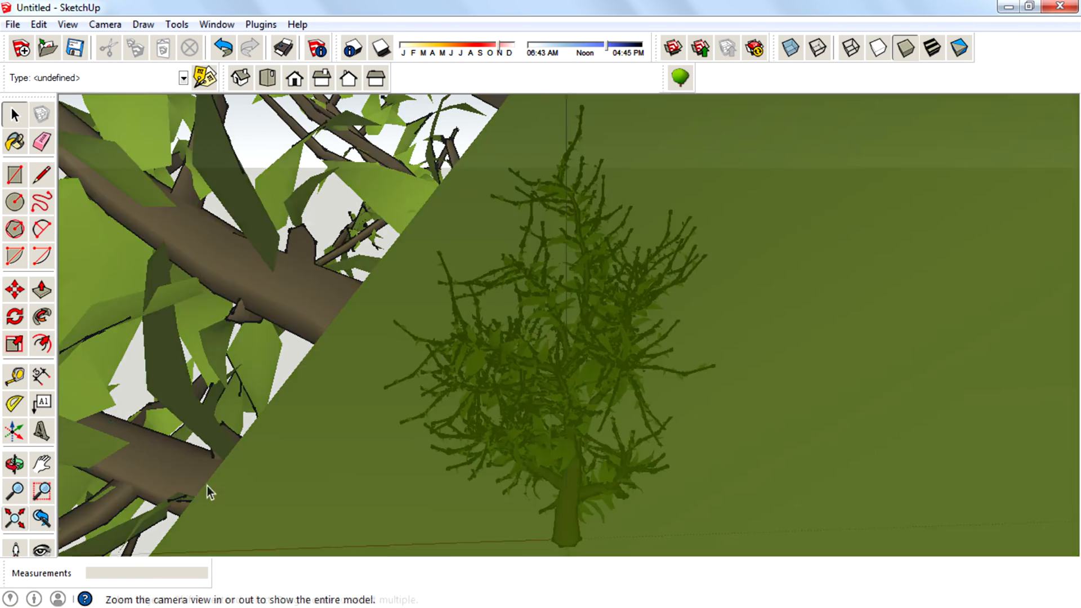
left_click(932, 48)
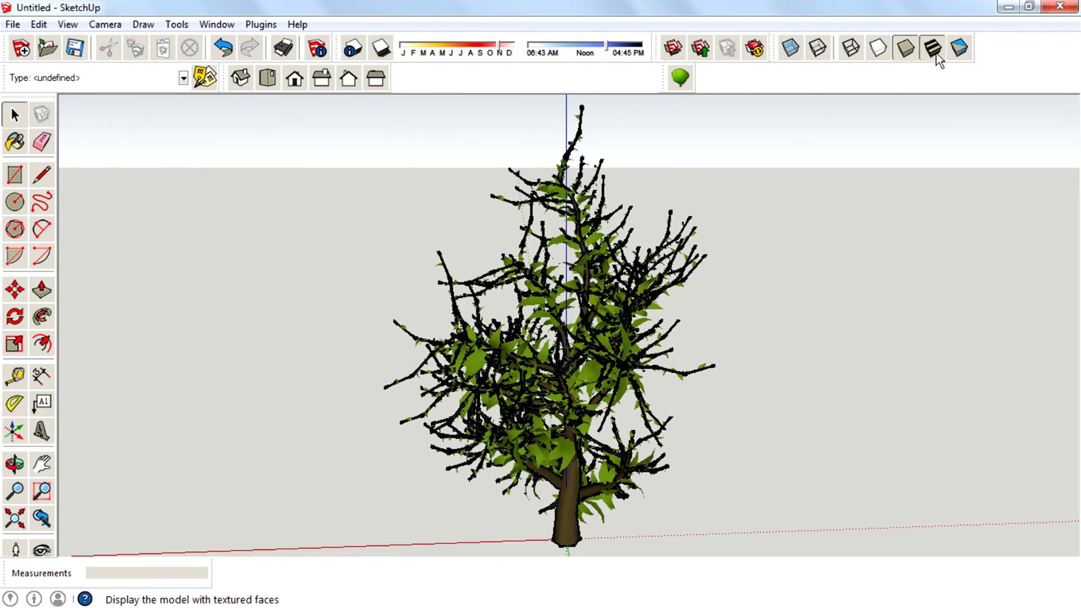